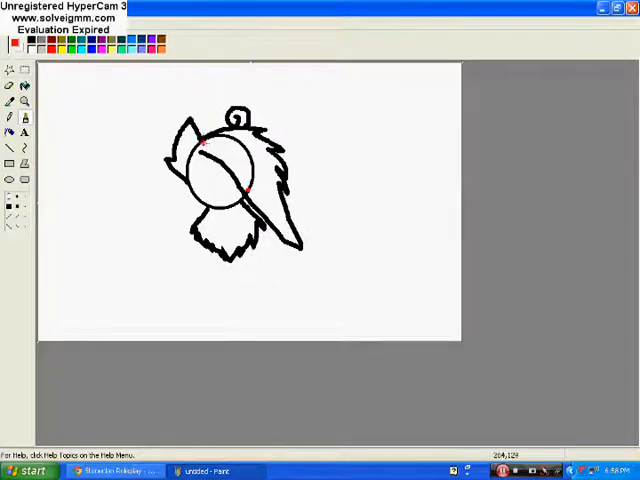
- Refine the black ink outline of the creature's spiky head
left_click_drag(200, 144, 256, 184)
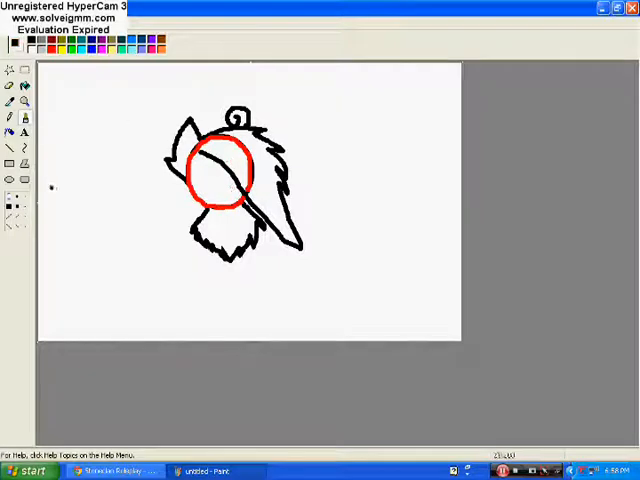
mouse_move(160, 138)
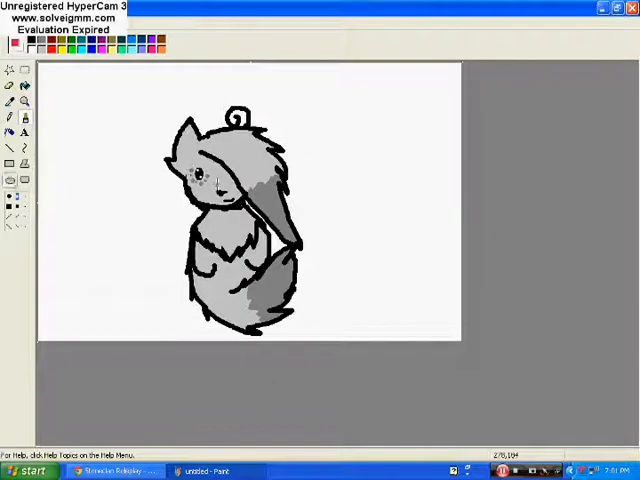
- Paint the cheeks and inner ear pink, typing 'sorry i was brb :/' along the way
left_click(198, 196)
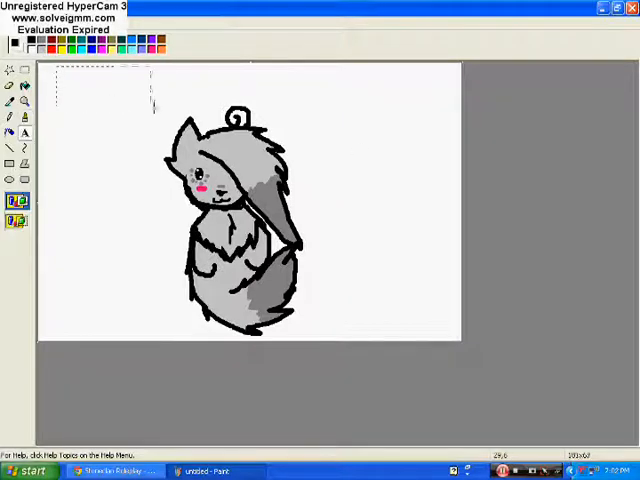
type("sorry i was brb :/")
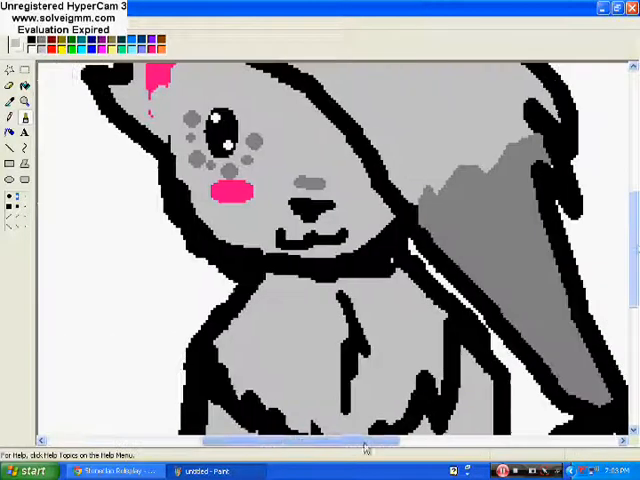
scroll("down", 3)
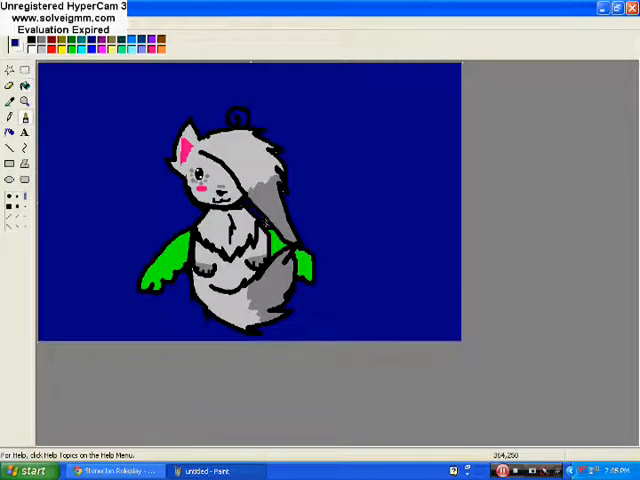
mouse_move(86, 64)
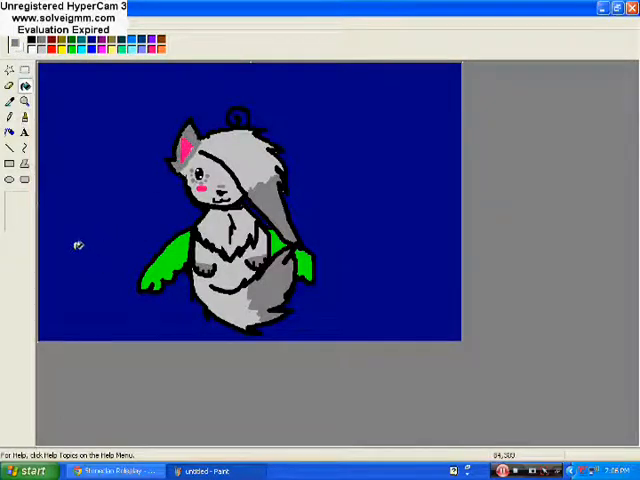
mouse_move(112, 136)
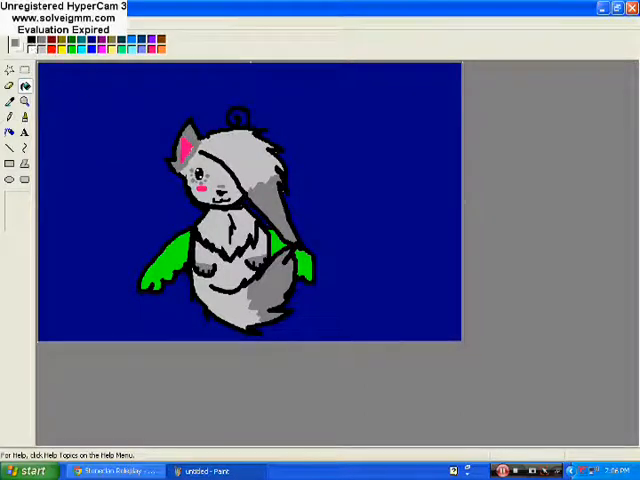
- Dot light stars over the sky and write the signature in the top-left corner
left_click(30, 46)
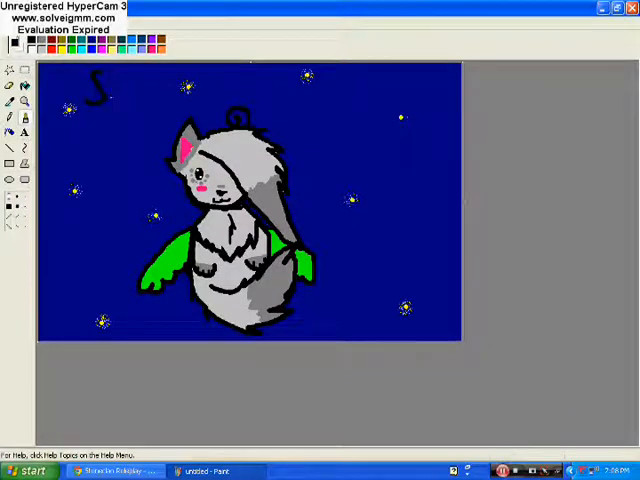
left_click_drag(96, 90, 160, 110)
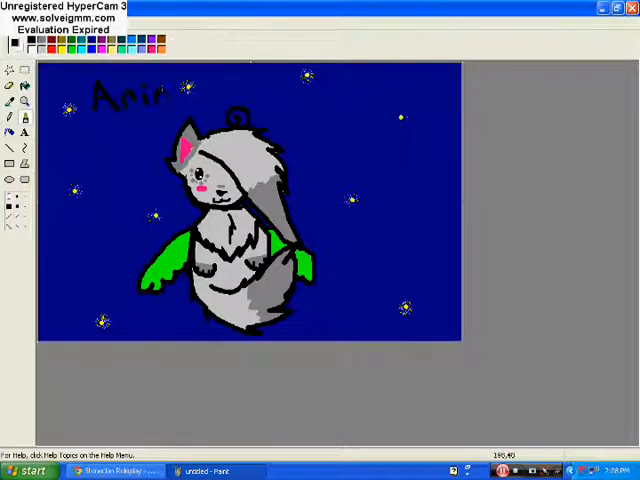